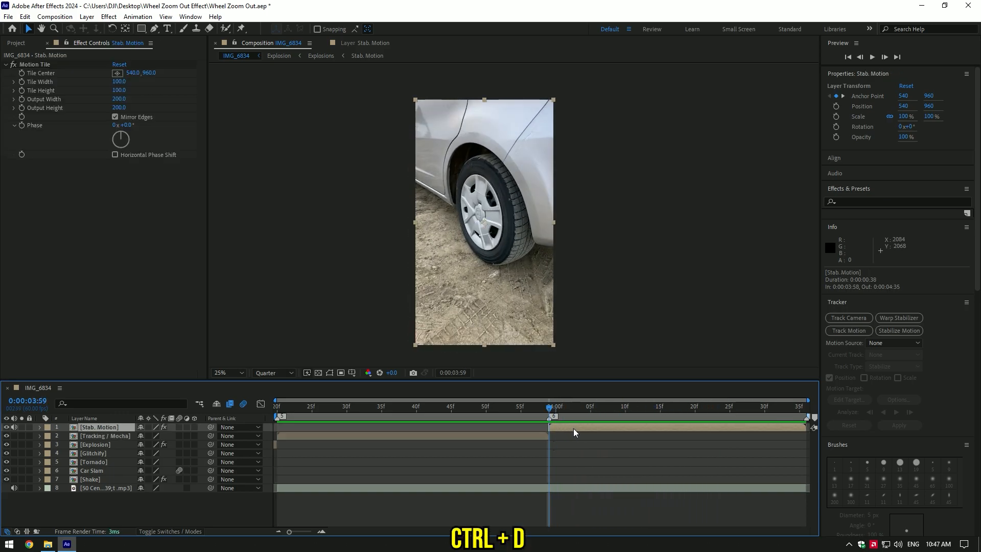
Duplicate Stab. Motion and pre-compose the copy as Wheel Zoom, moving all attributes into it
key("ctrl+d")
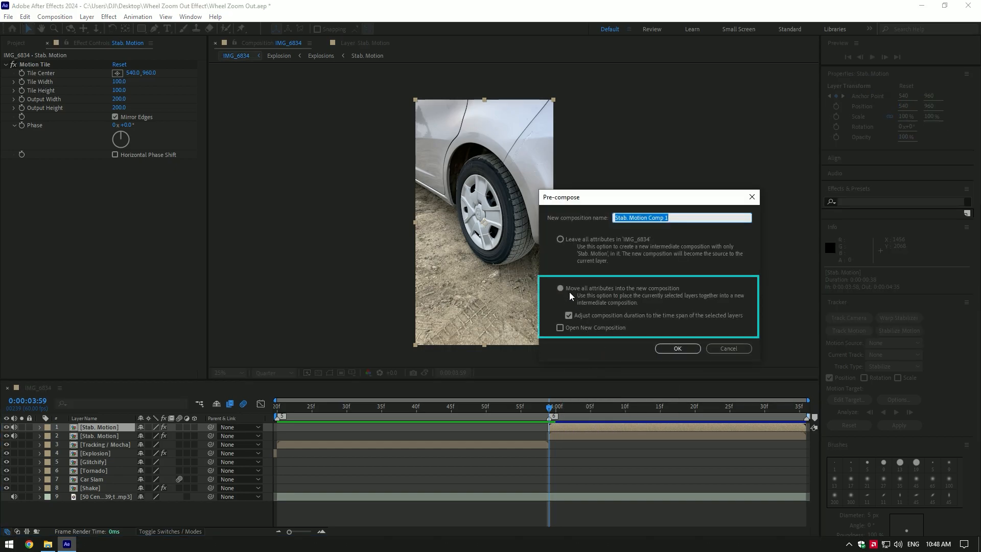
left_click(678, 348)
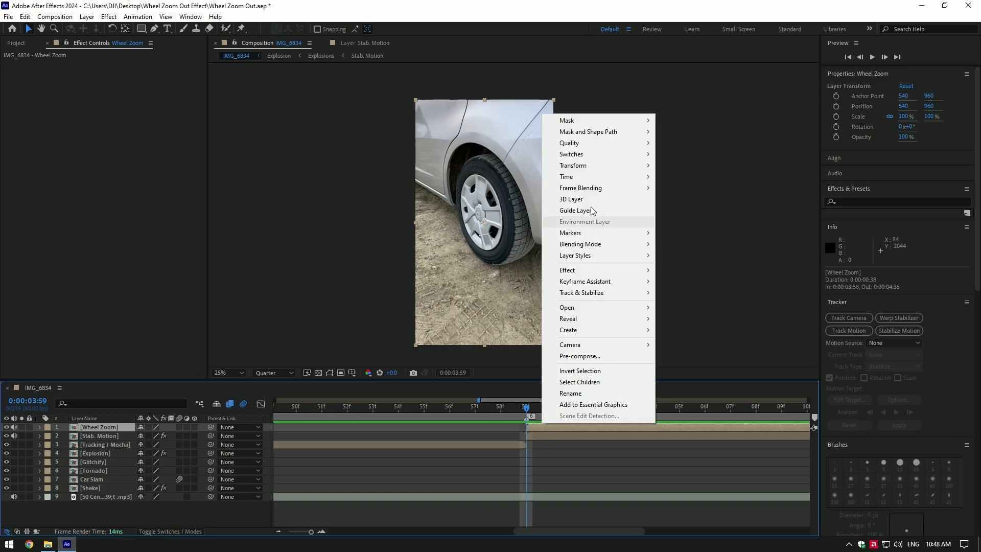
Start the Wheel Zoom layer 20 frames earlier and trim its out point to 4:00
left_click(566, 176)
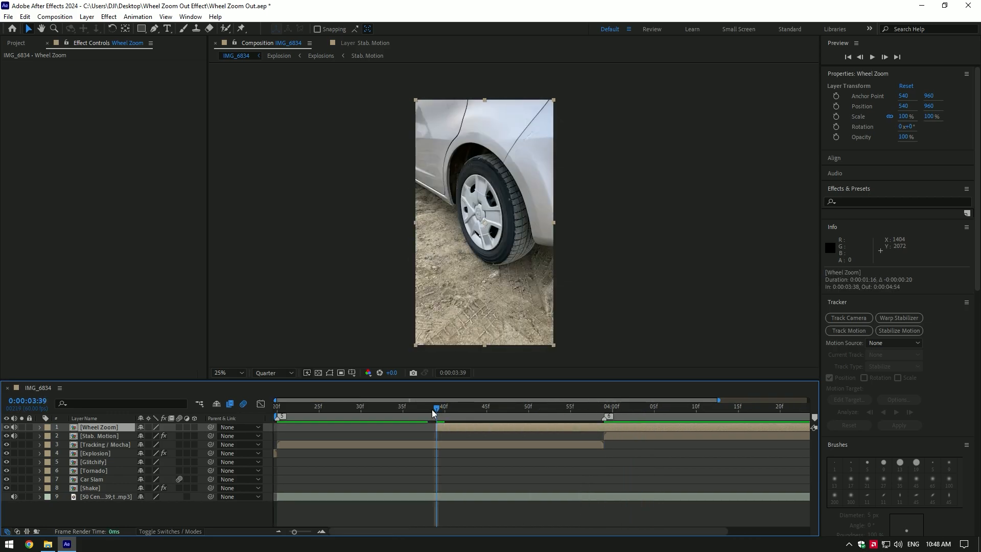
left_click(604, 407)
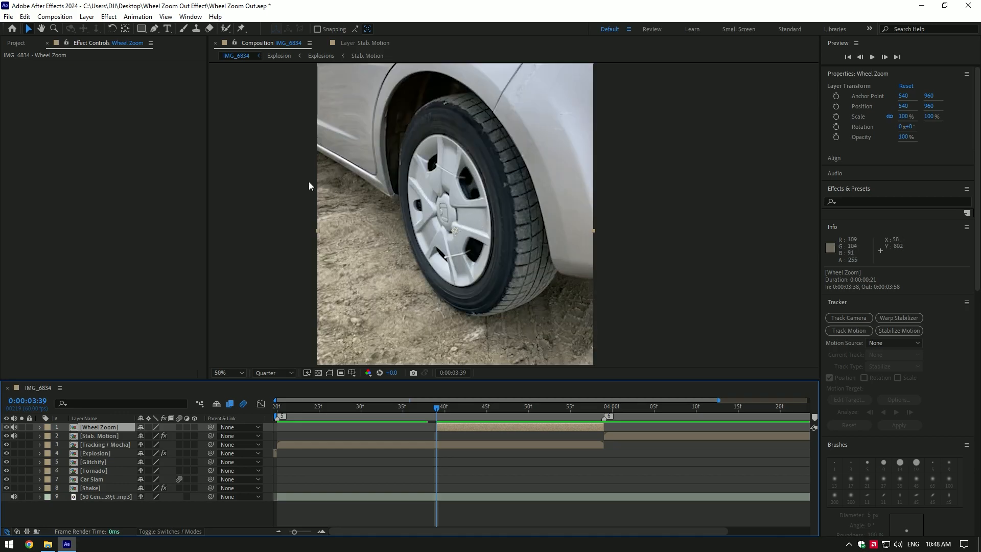
Track the rim with Mocha AE, create AE masks from the matte, and duplicate the masked layer
left_click(145, 28)
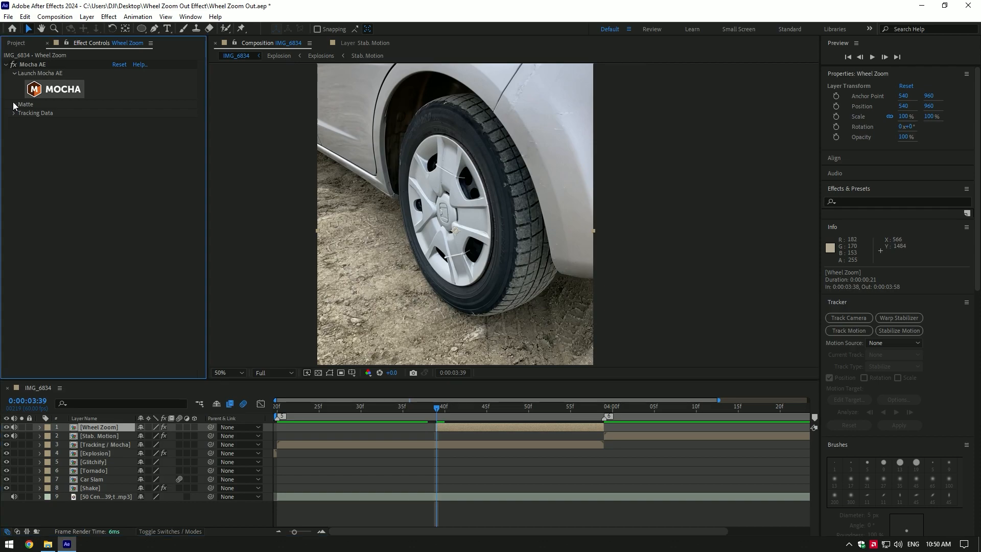
left_click(12, 104)
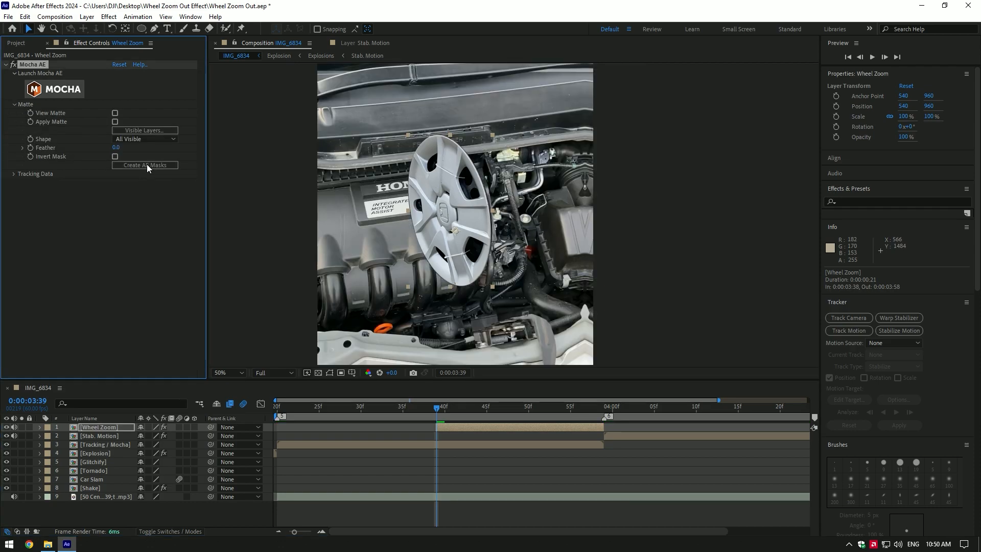
key("ctrl+d")
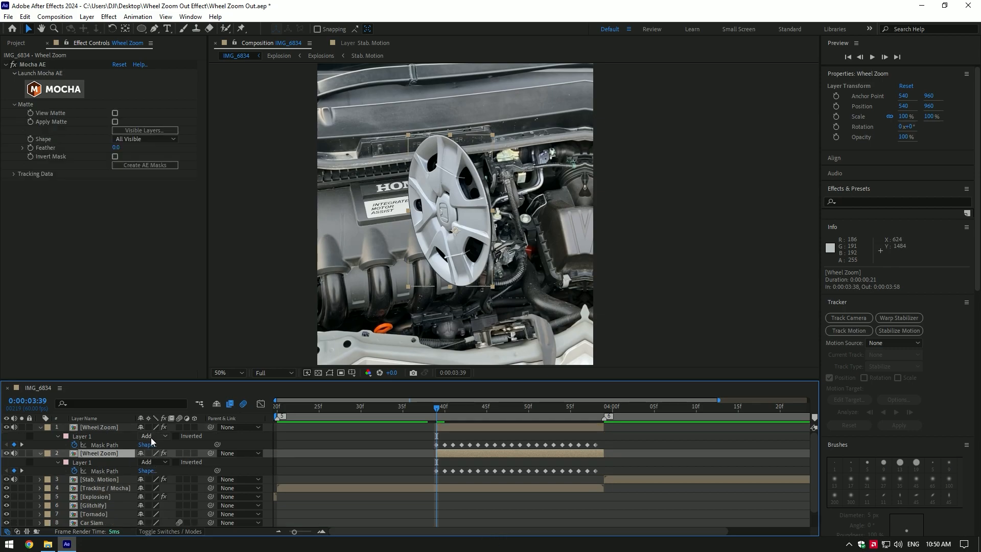
Invert the top copy's rim mask and rename the other copy 'Rim'
left_click(175, 435)
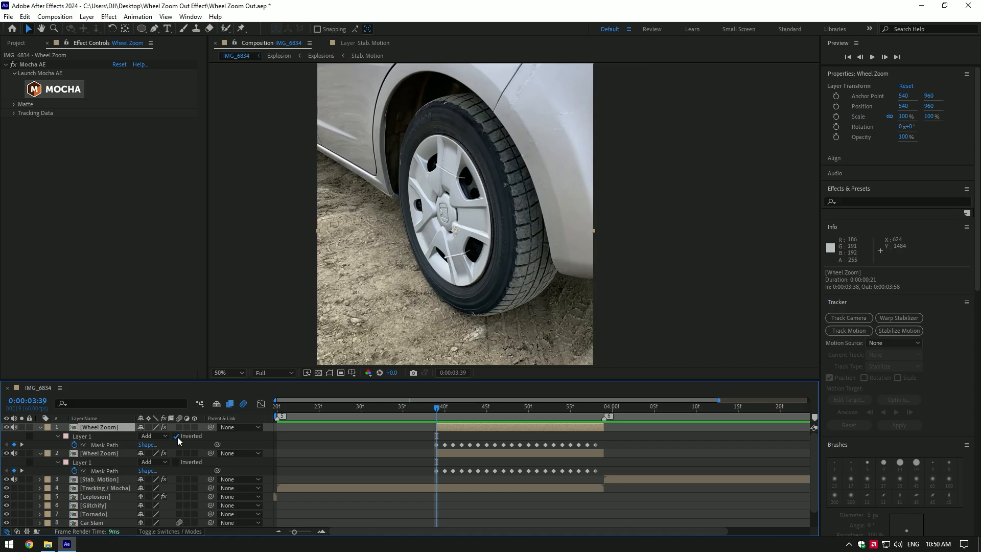
left_click(11, 104)
type("Rim")
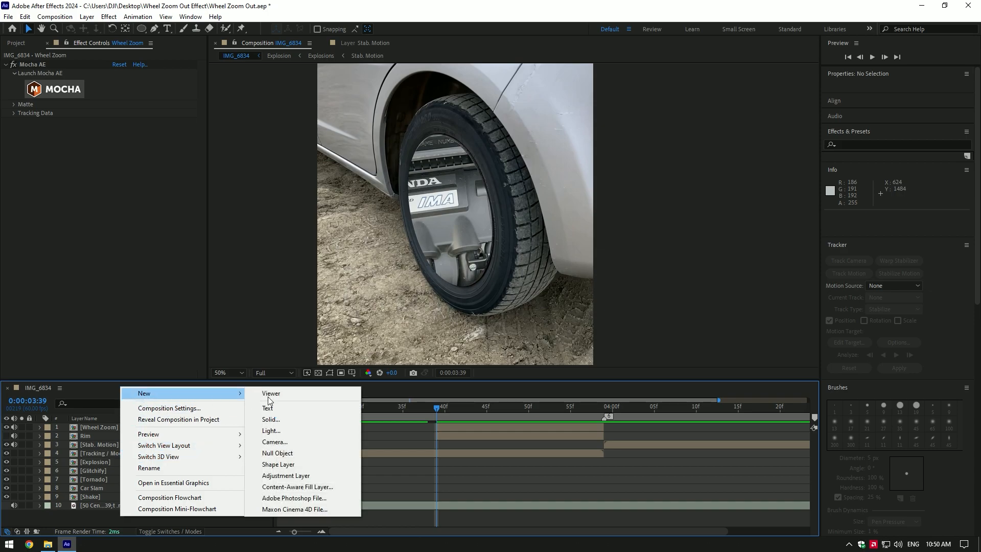
Add a two-node 50mm camera named Zoom to the composition
left_click(275, 441)
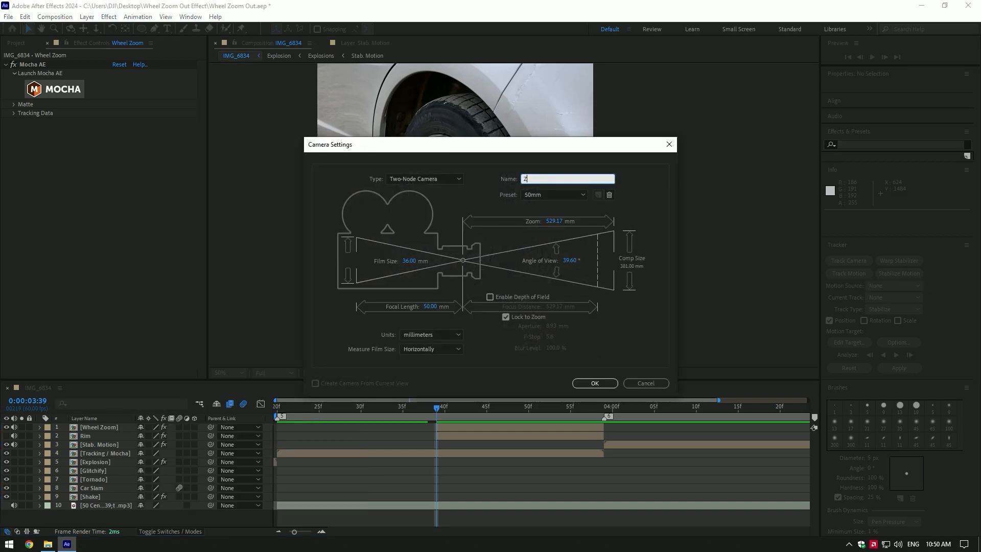
left_click(594, 383)
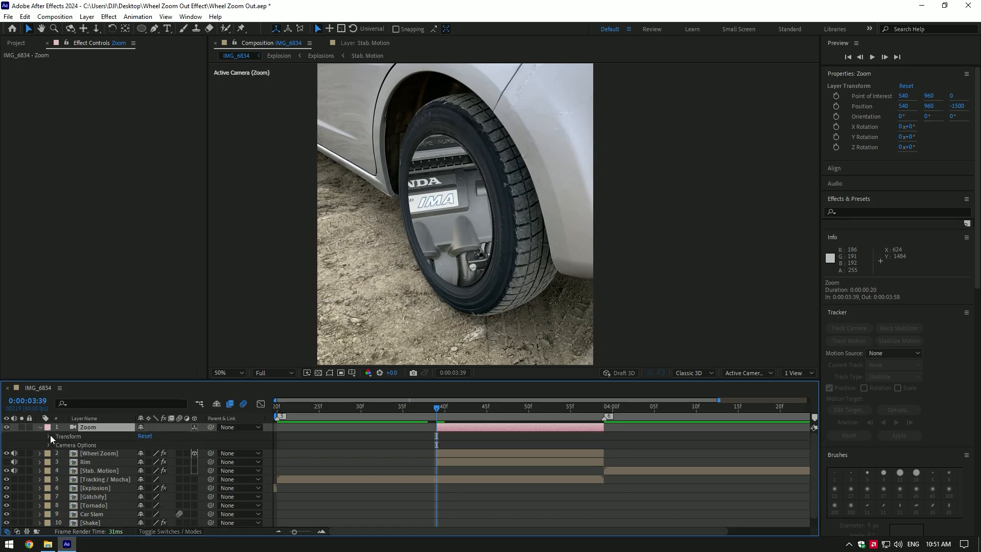
Keyframe the Zoom camera's transform at 3:39, pushed in so the engine fills the frame
left_click(49, 436)
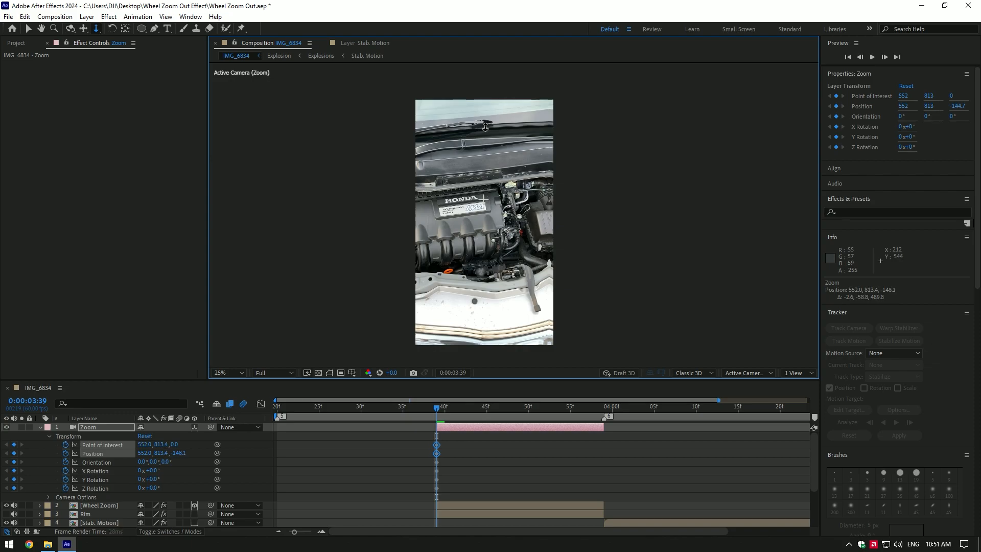
left_click(588, 407)
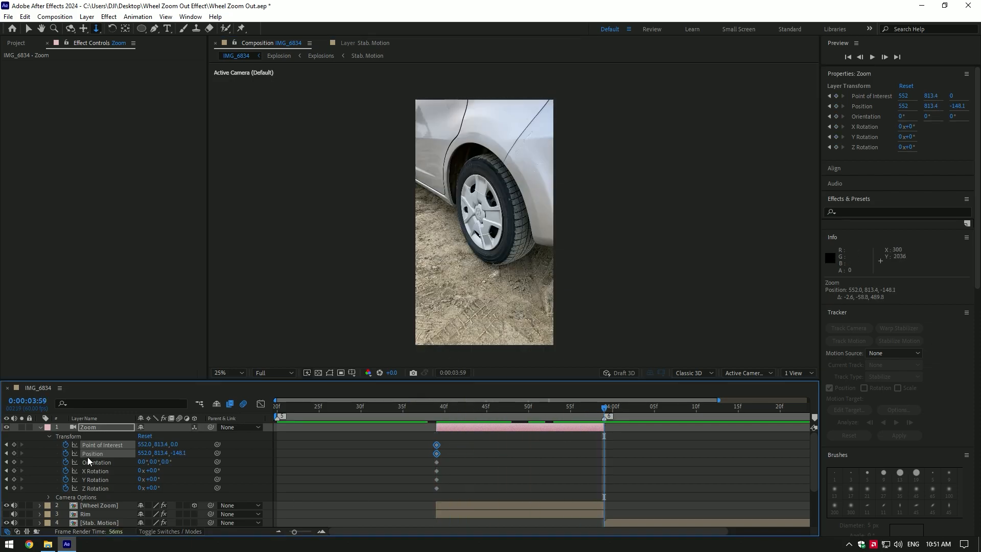
Reset the camera transform at 3:59 and scrub through the resulting dolly-out from the engine
right_click(92, 454)
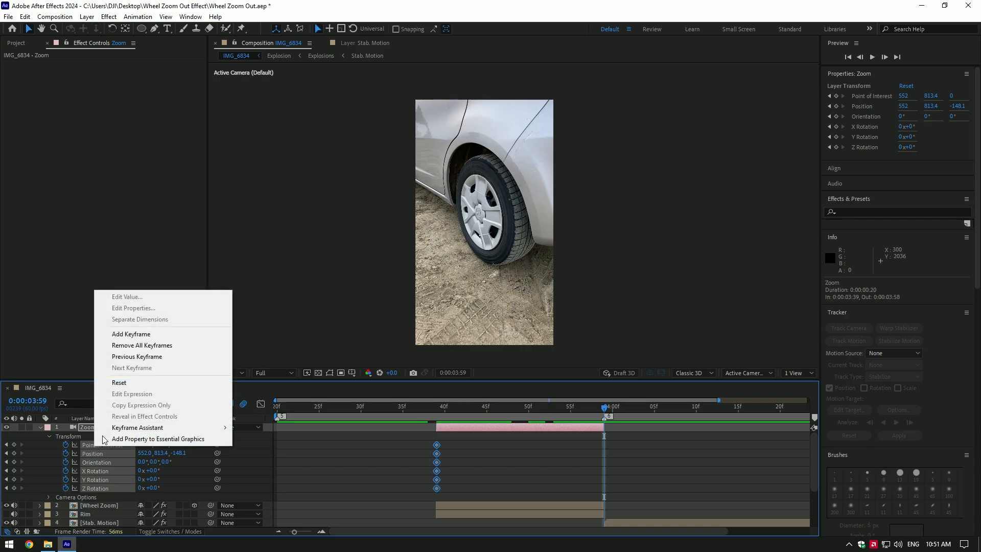
left_click(118, 382)
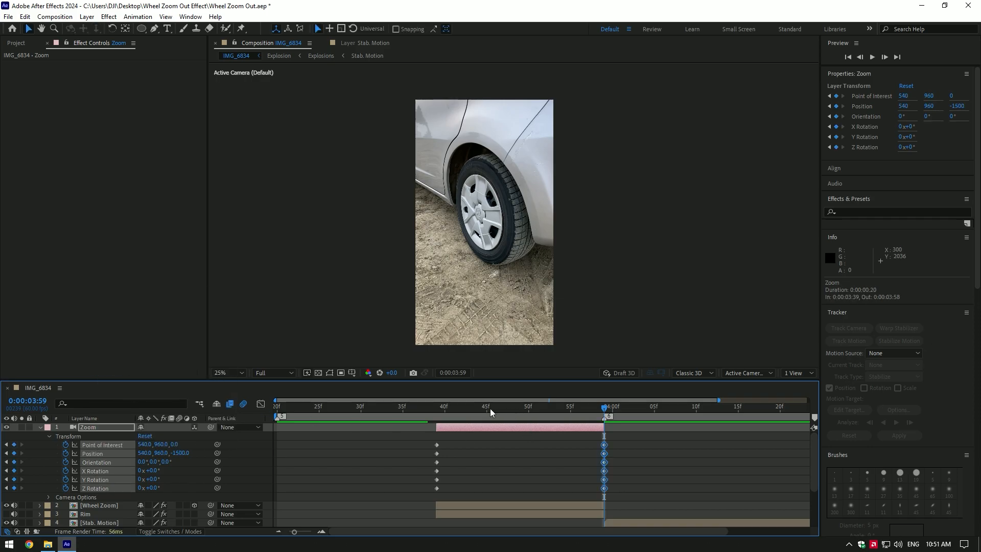
left_click(562, 407)
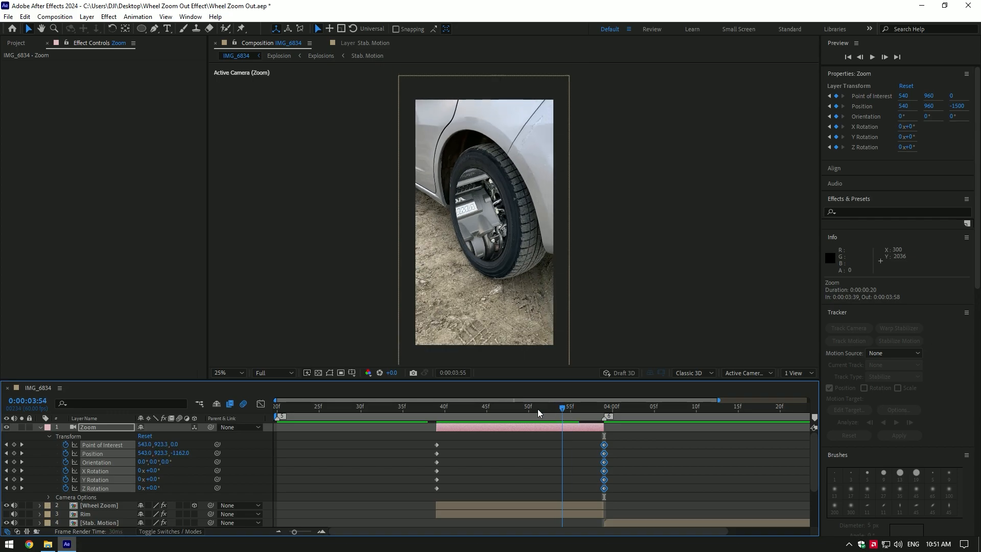
left_click(652, 407)
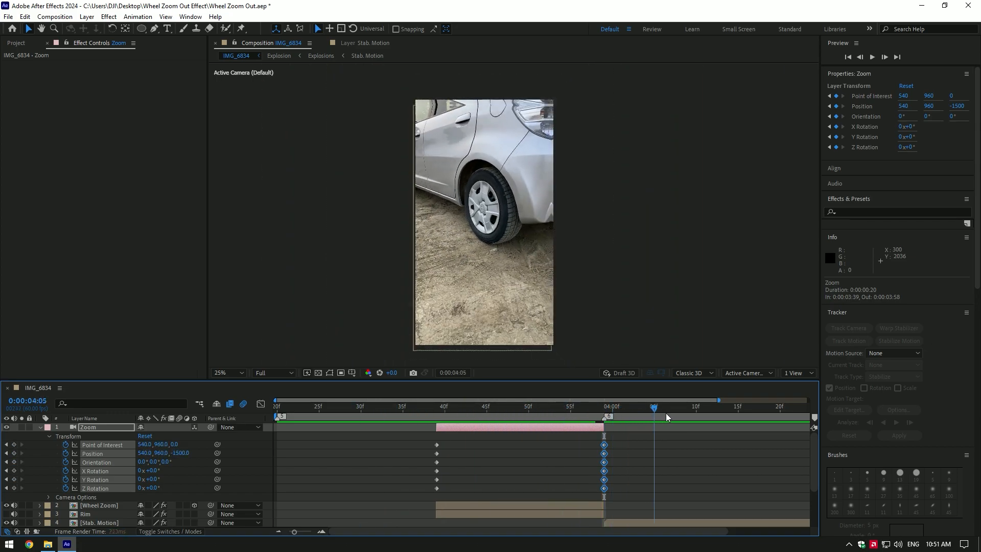
left_click(546, 407)
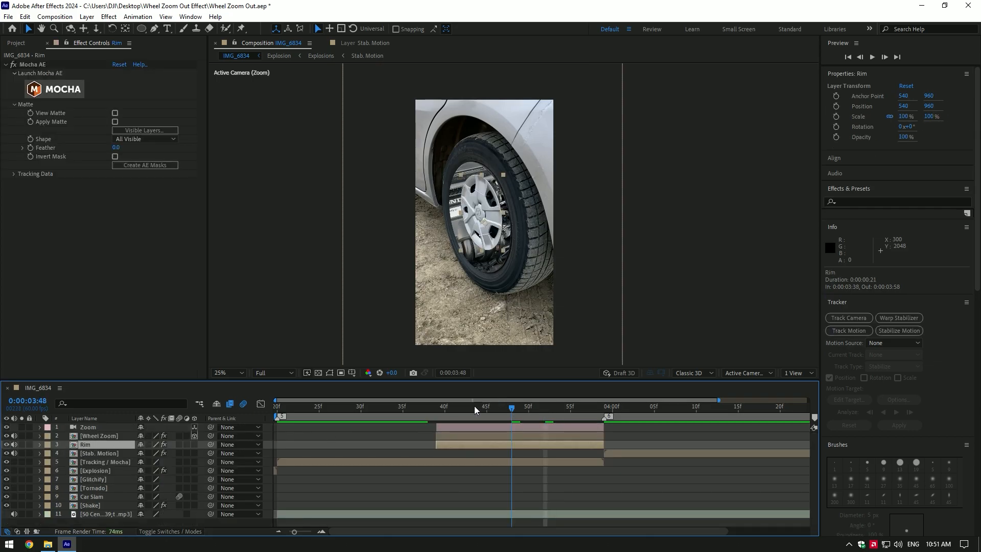
Enable the Rim layer's 3D switch and move to the span's end at 3:59
left_click(605, 407)
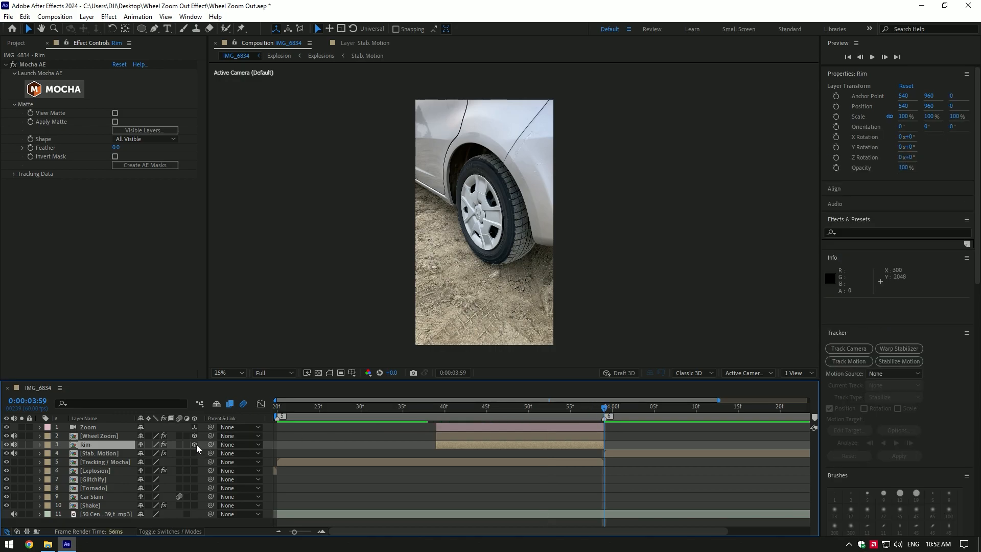
left_click(587, 407)
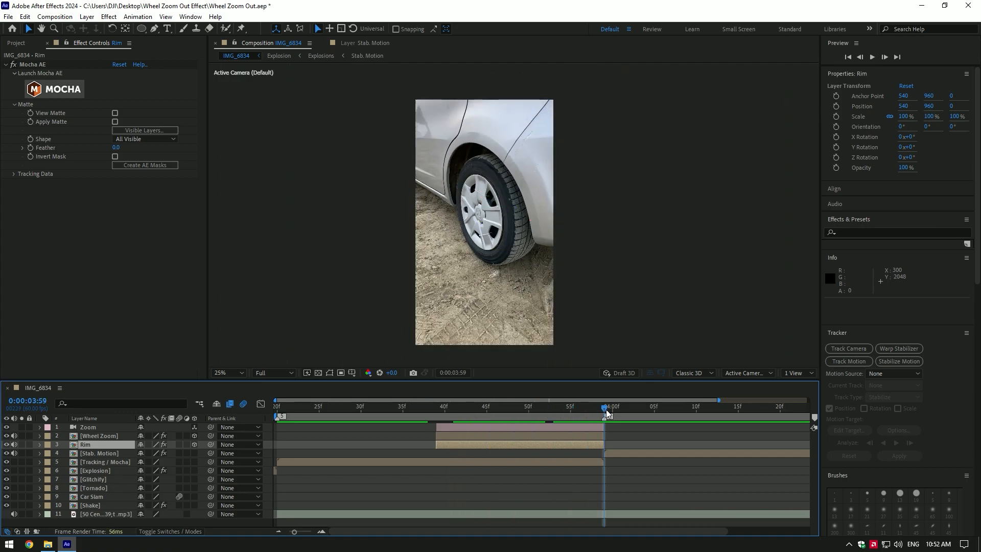
left_click(39, 444)
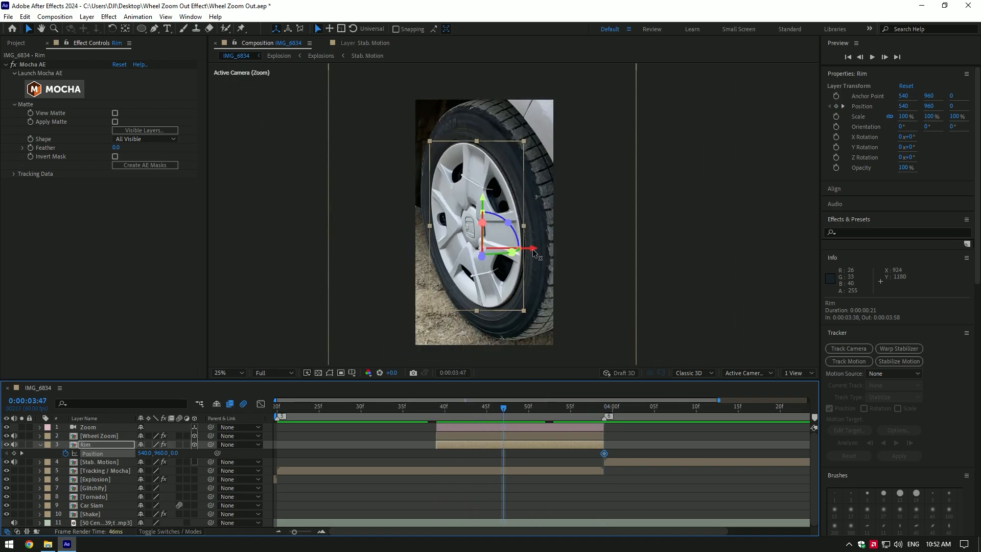
At 3:47 slide the Rim left along X to expose the engine, so it closes back by 3:59
left_click_drag(528, 252, 388, 247)
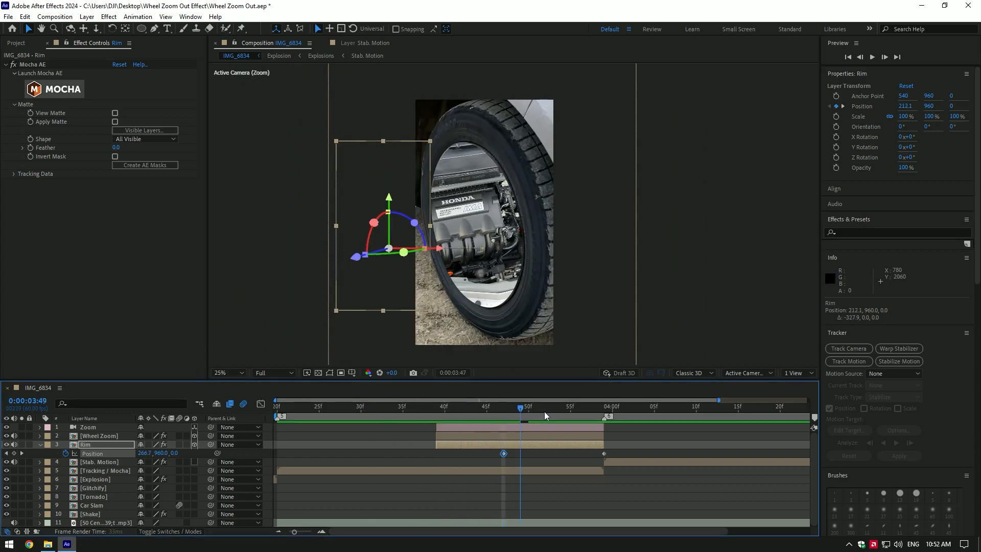
left_click(484, 421)
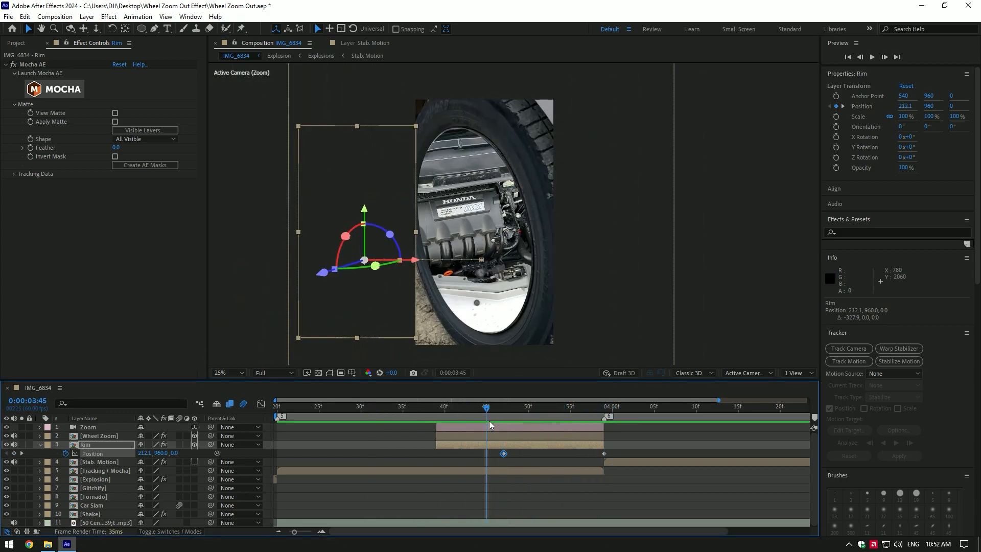